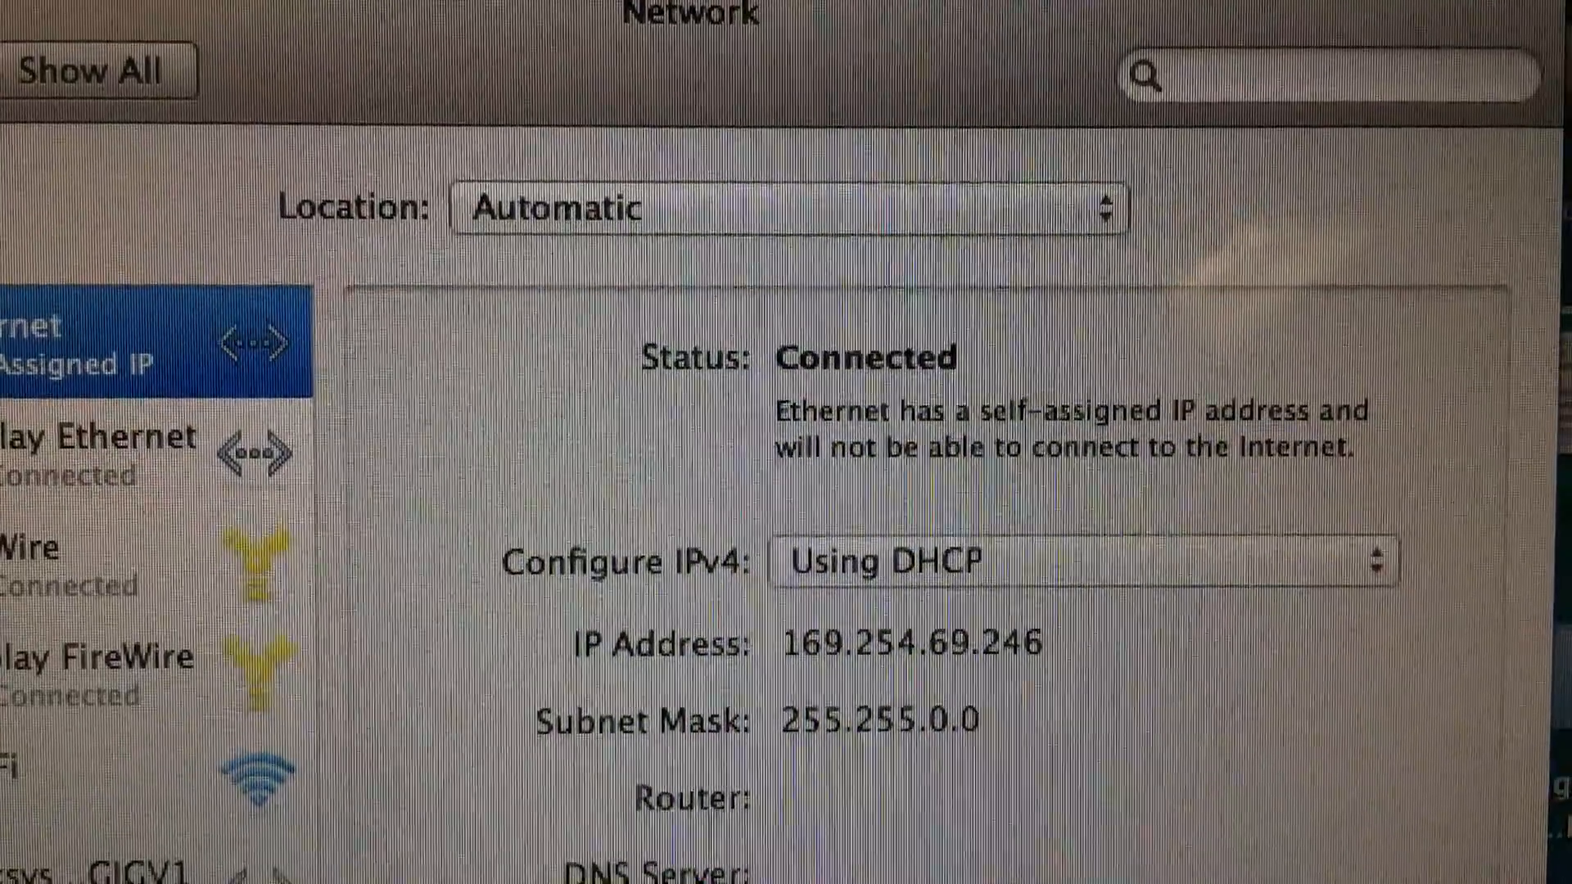
Select the en0 interface at 169.254.69.246 as the network connection and confirm.
scroll("down", 3)
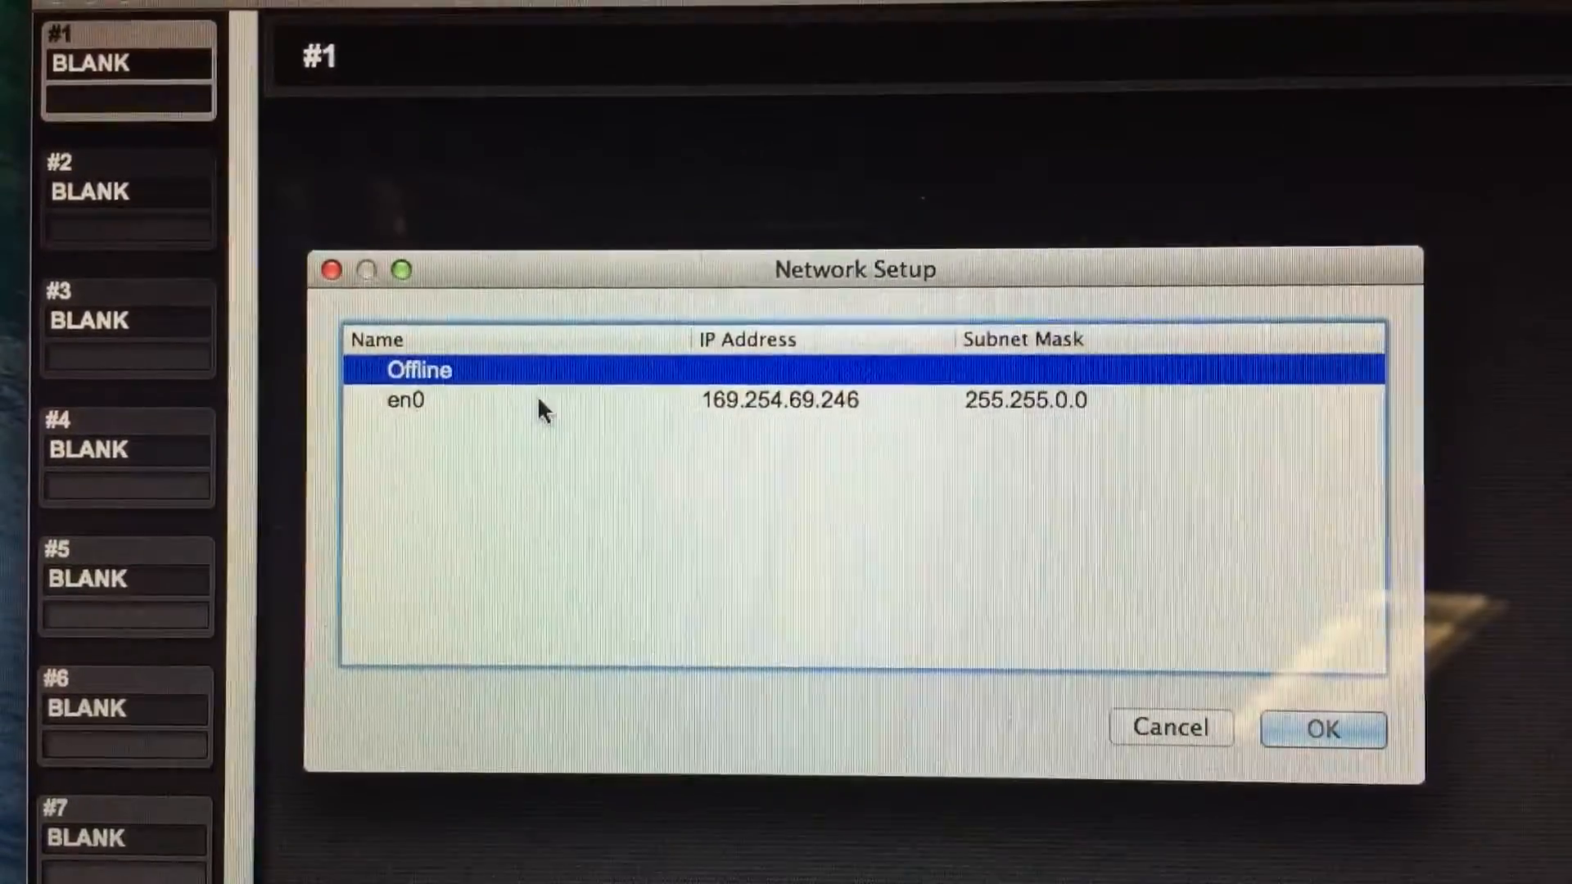
left_click(501, 401)
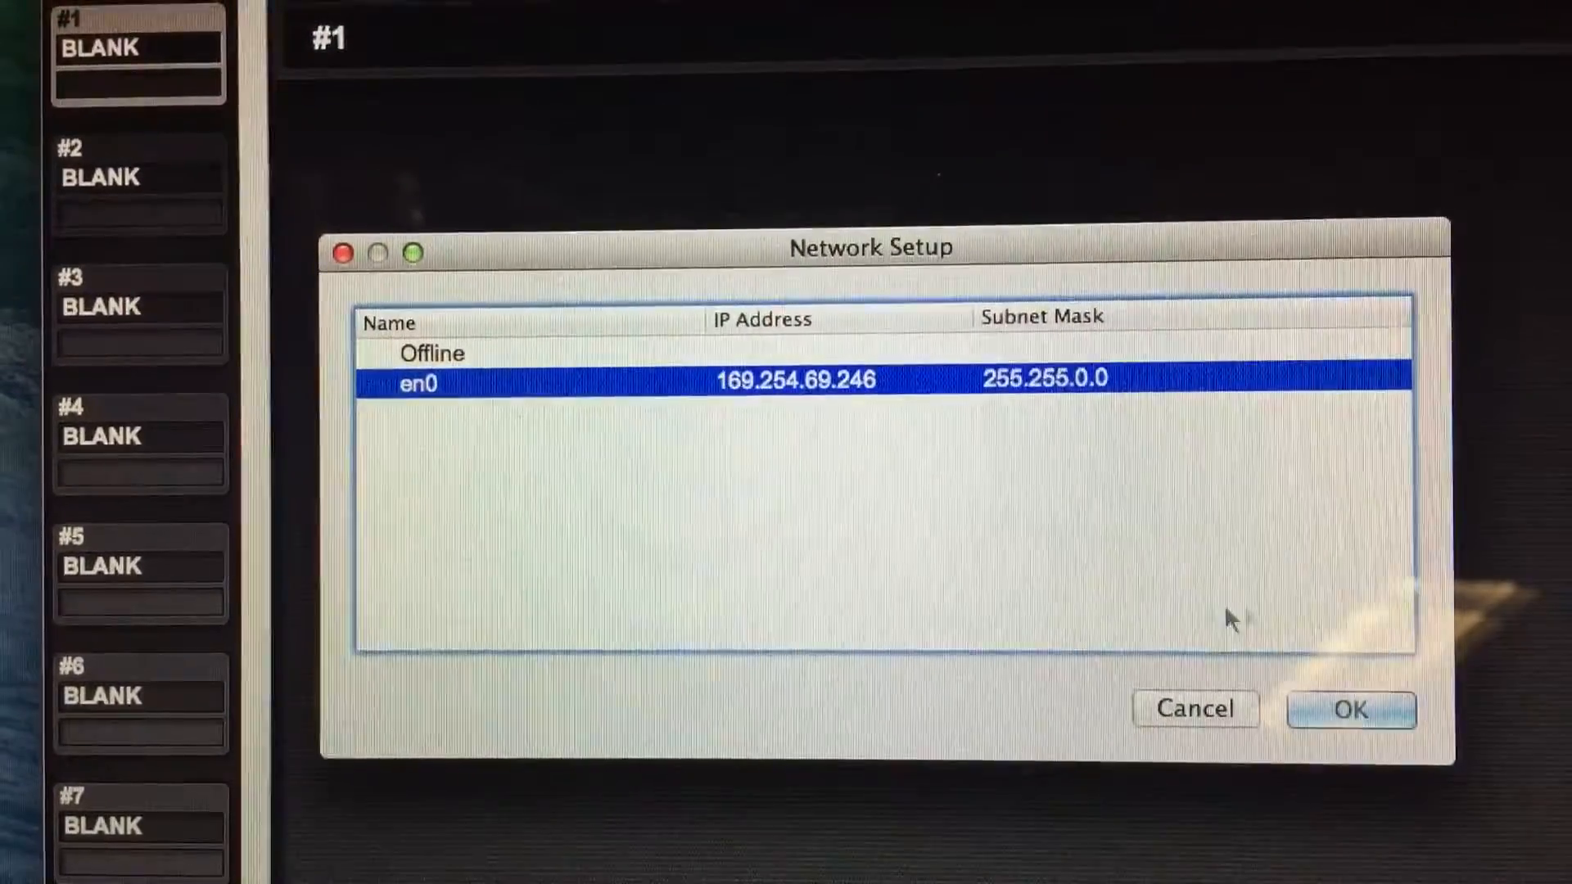
left_click(1351, 709)
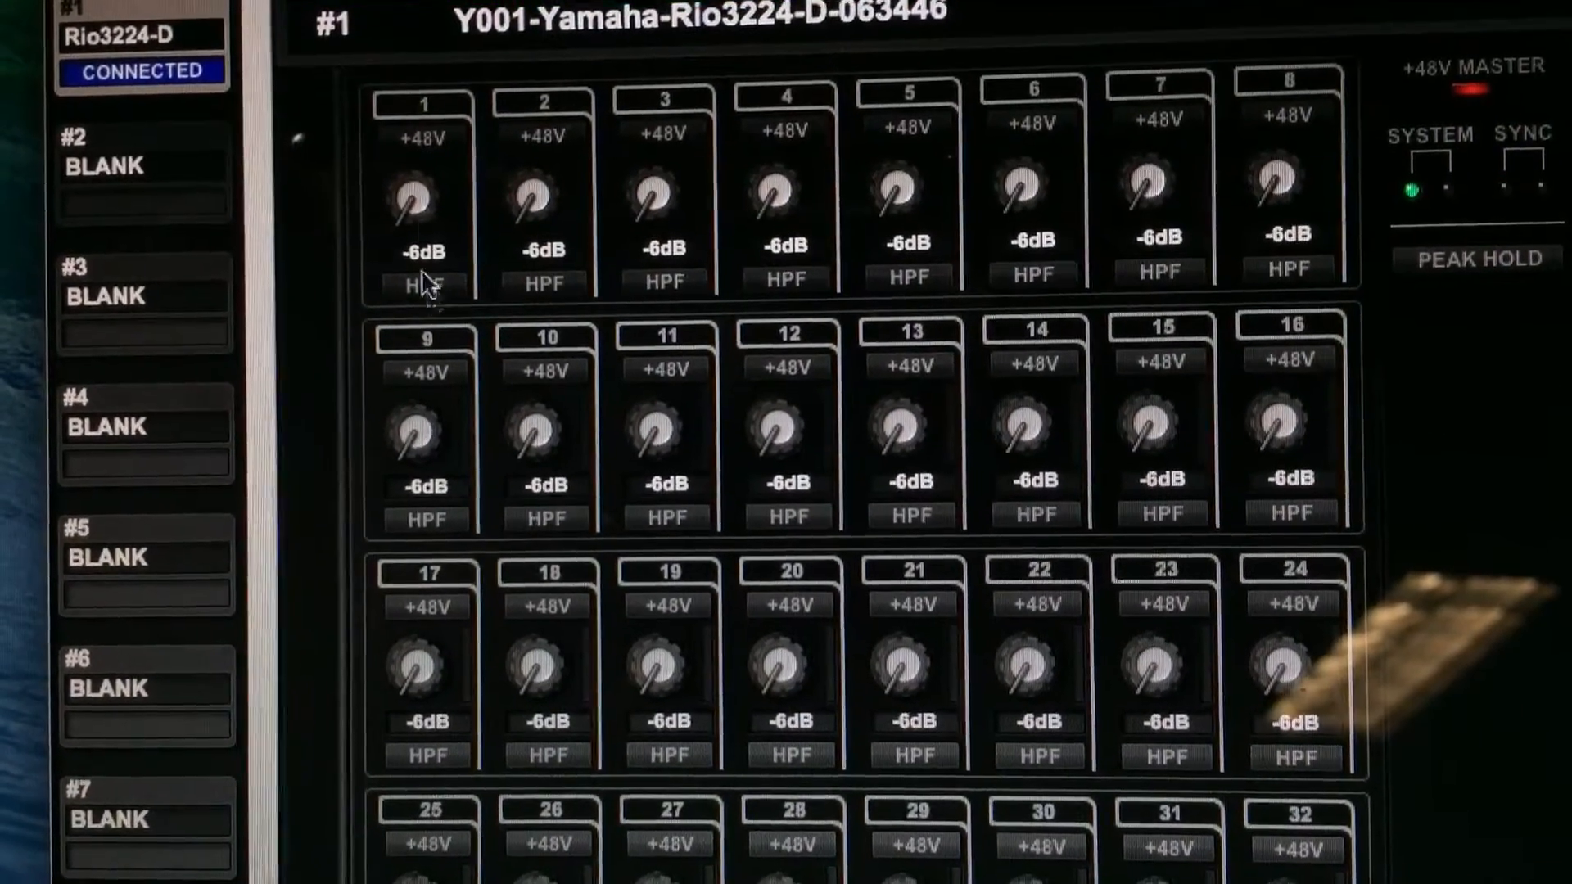
Switch on +48V phantom power for channel 1 of the connected Rio3224-D.
left_click(425, 146)
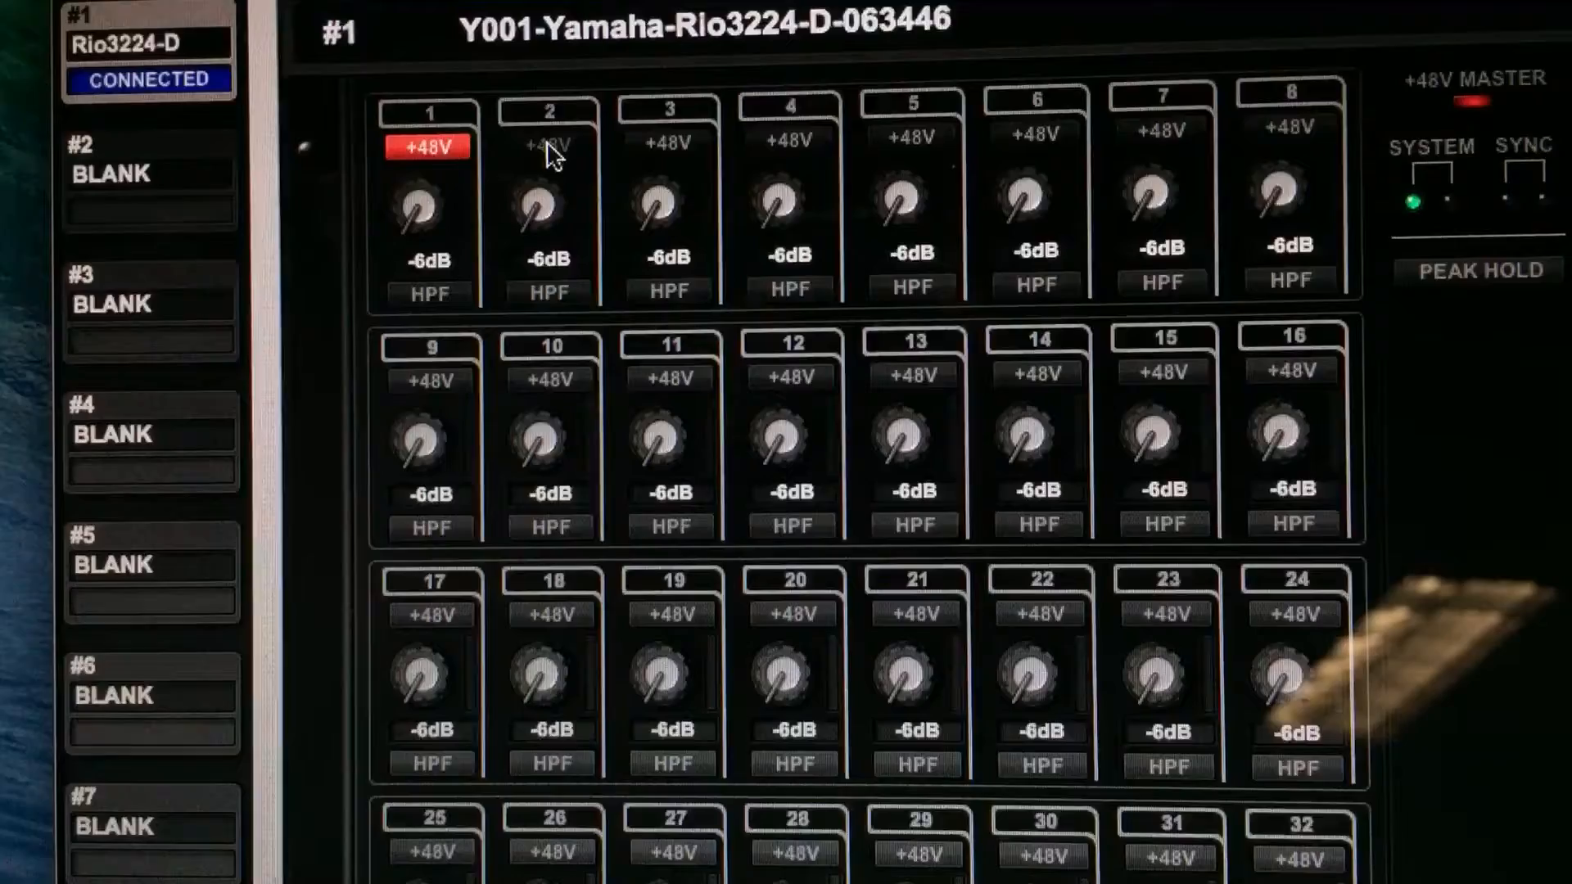